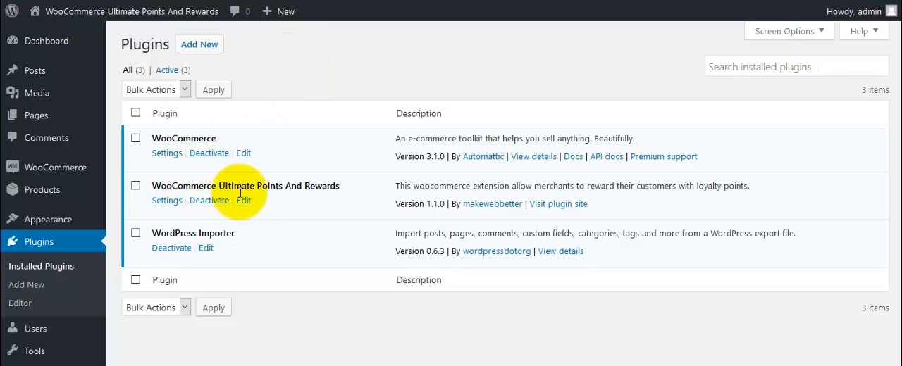
mouse_move(345, 195)
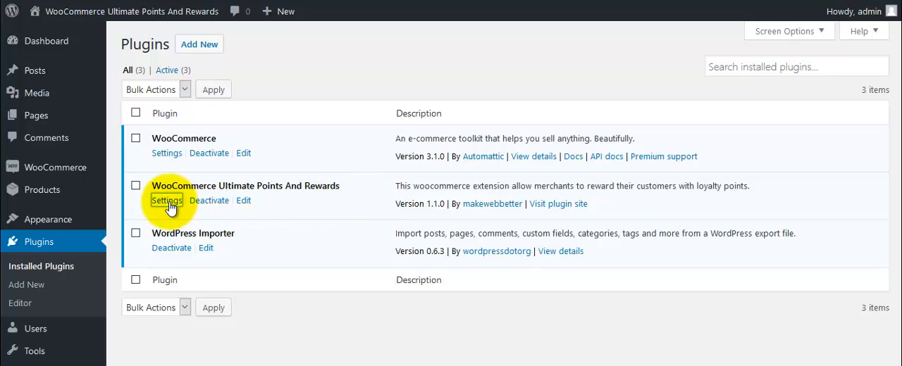
In the plugin Settings, enable WooCommerce Points and Rewards and signup points worth 10 points.
left_click(167, 201)
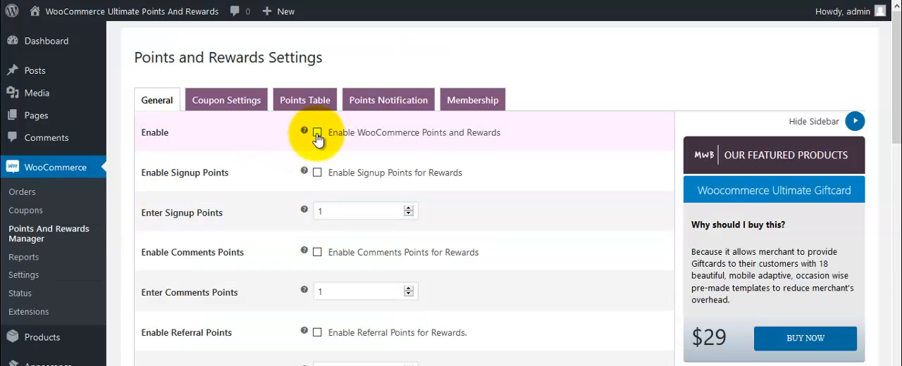
left_click(317, 133)
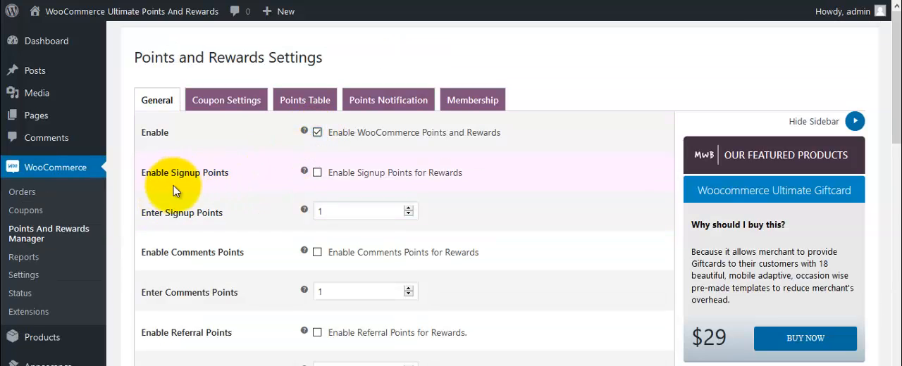
left_click(317, 172)
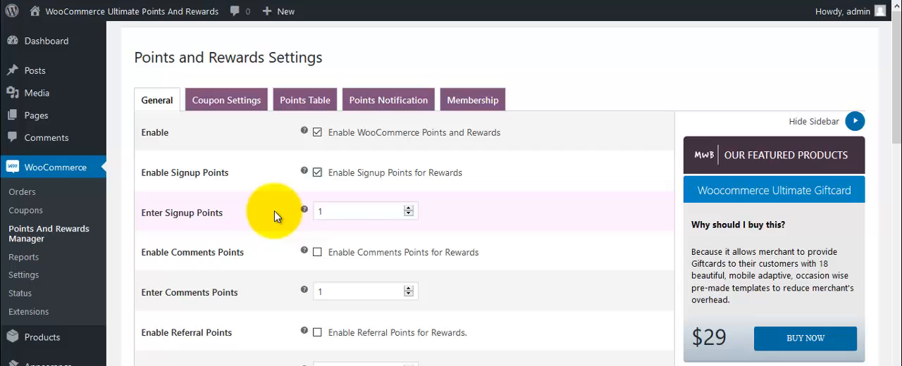
type("10")
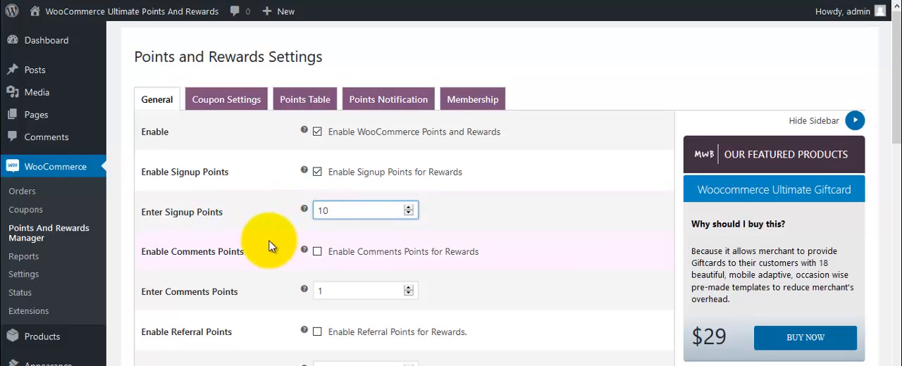
scroll("down", 3)
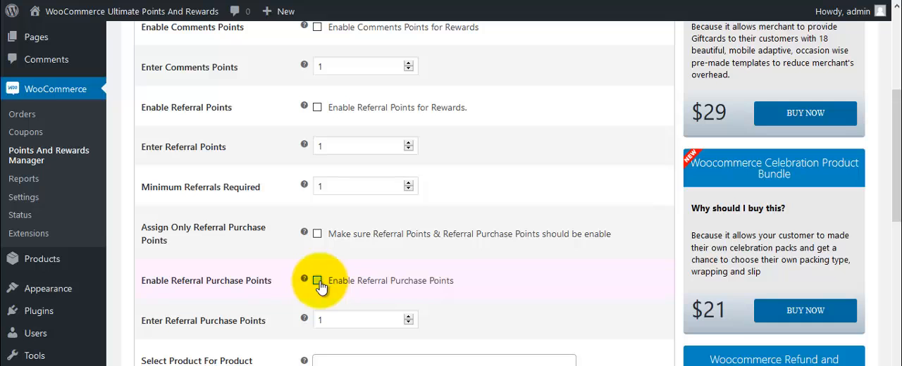
Enable referral purchase points and social media sharing with Facebook as the sharing network.
left_click(317, 281)
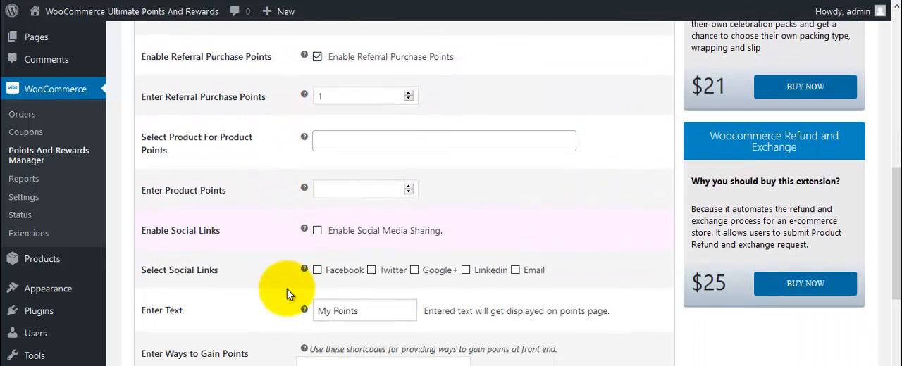
scroll("down", 3)
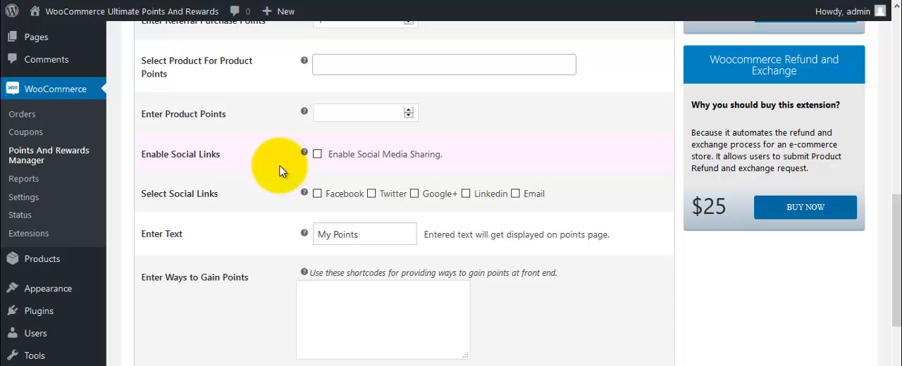
left_click(317, 155)
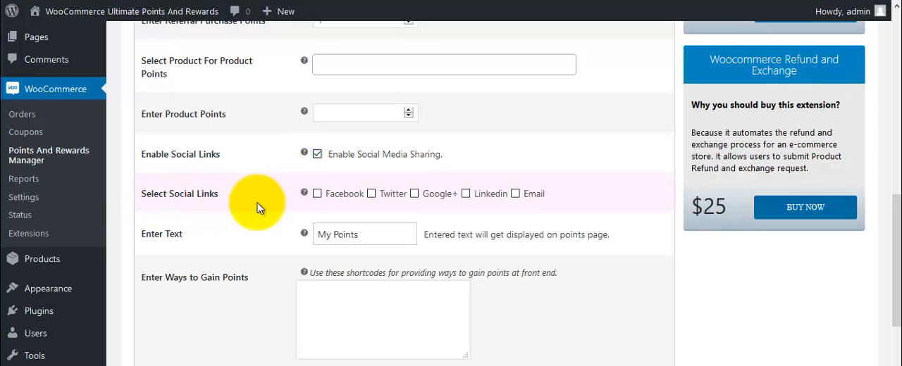
left_click(317, 194)
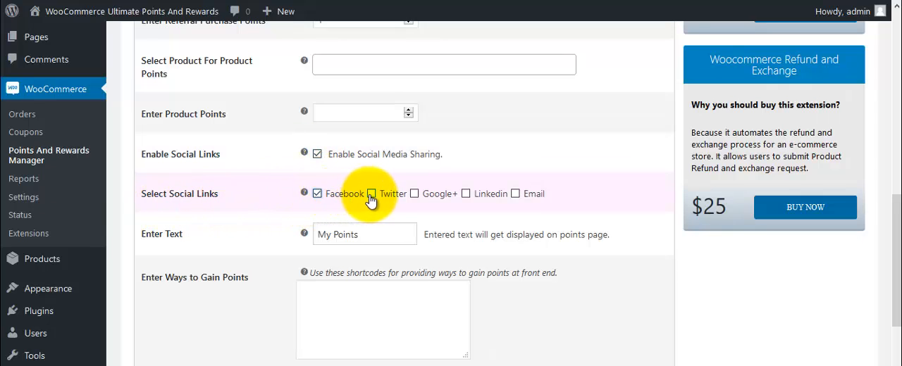
scroll("down", 3)
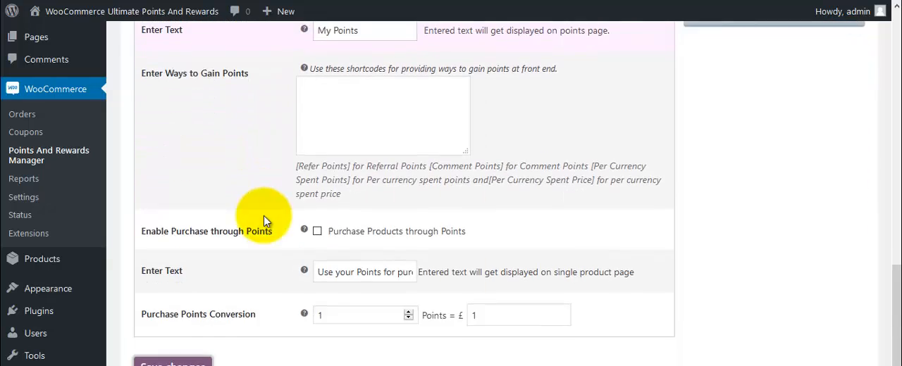
scroll("down", 3)
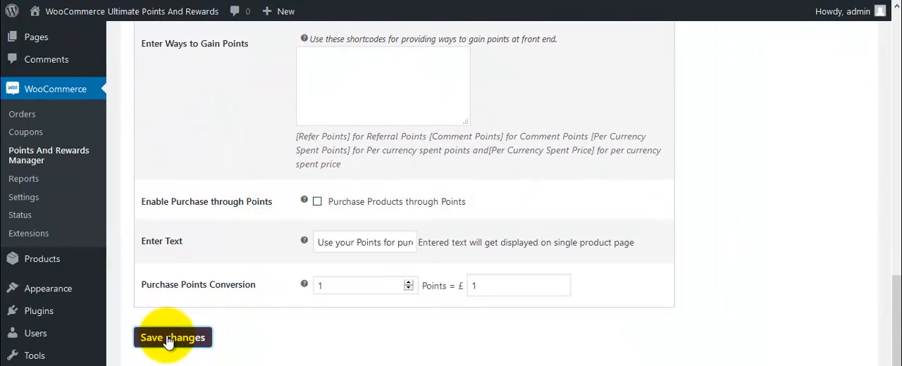
Save the Points and Rewards settings and move to the storefront My account page.
left_click(172, 338)
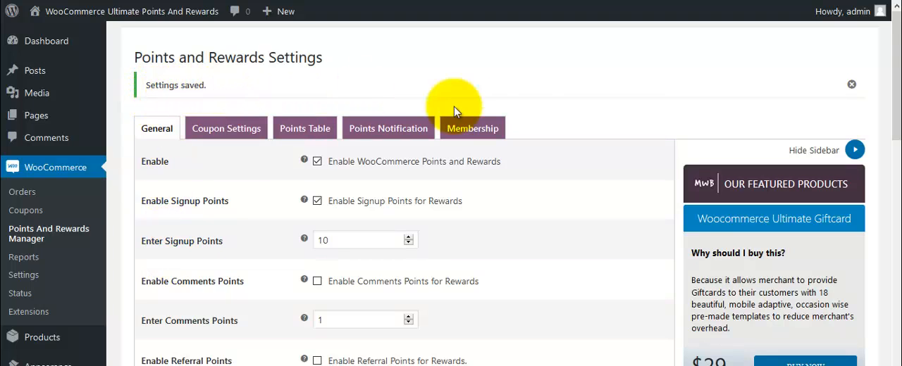
scroll("down", 3)
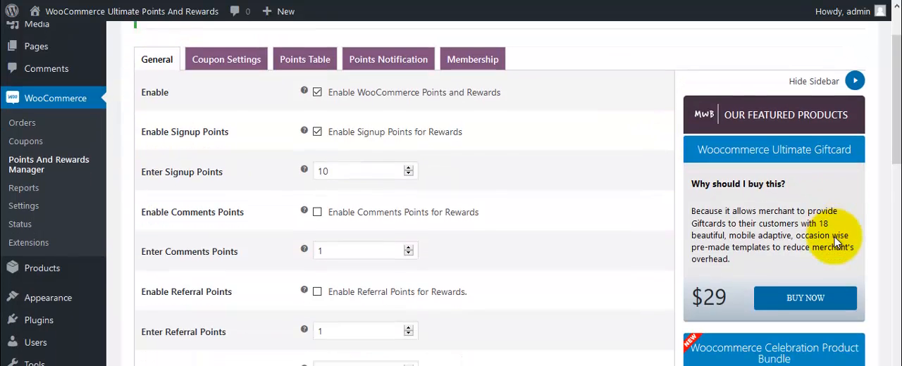
scroll("down", 3)
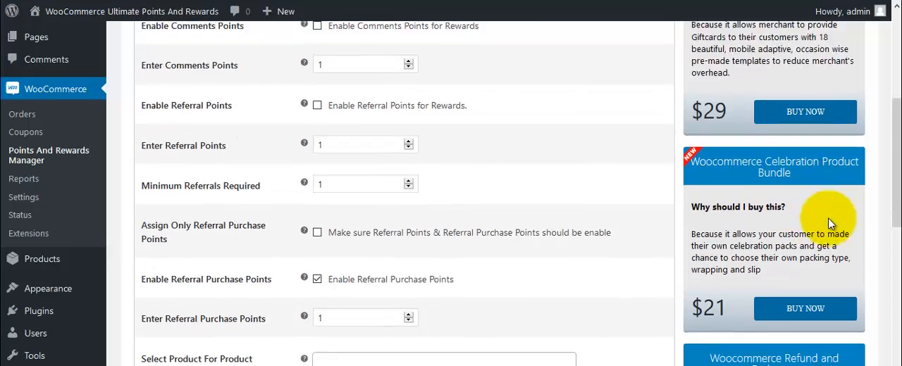
scroll("down", 3)
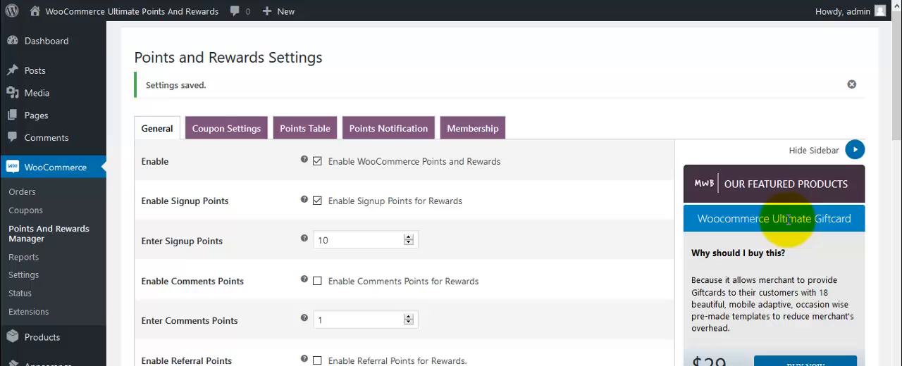
left_click(854, 149)
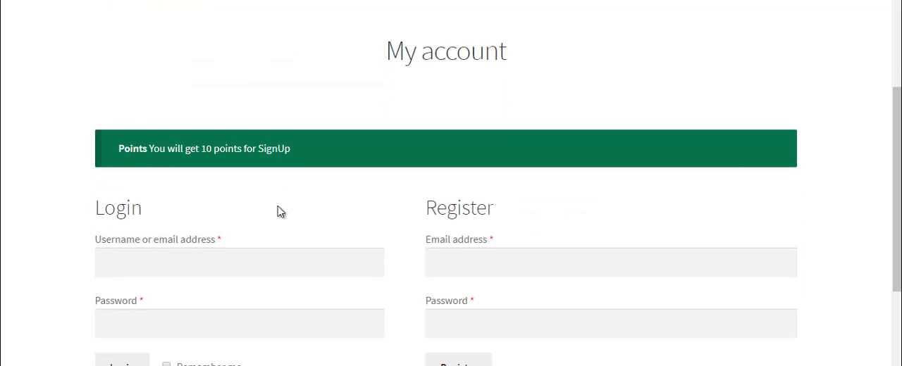
mouse_move(282, 166)
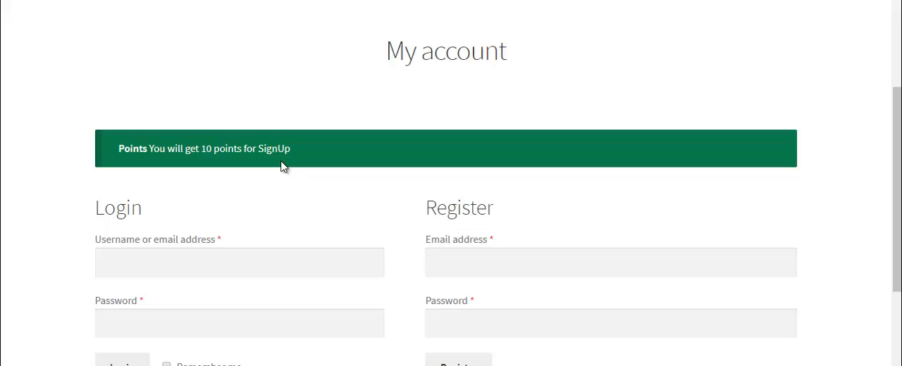
scroll("down", 3)
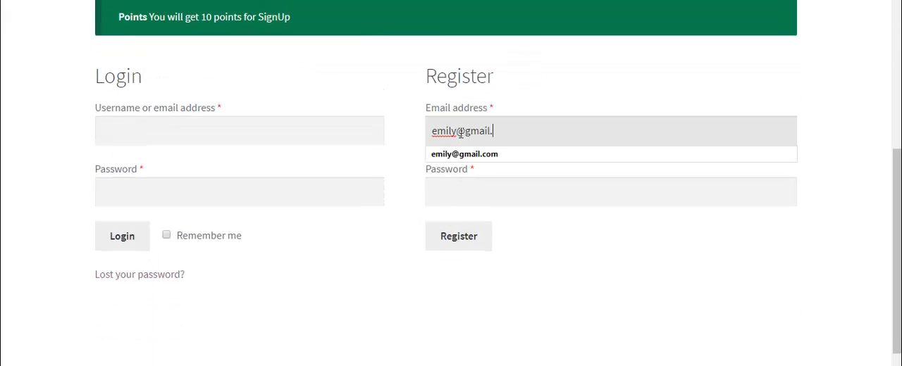
type("•")
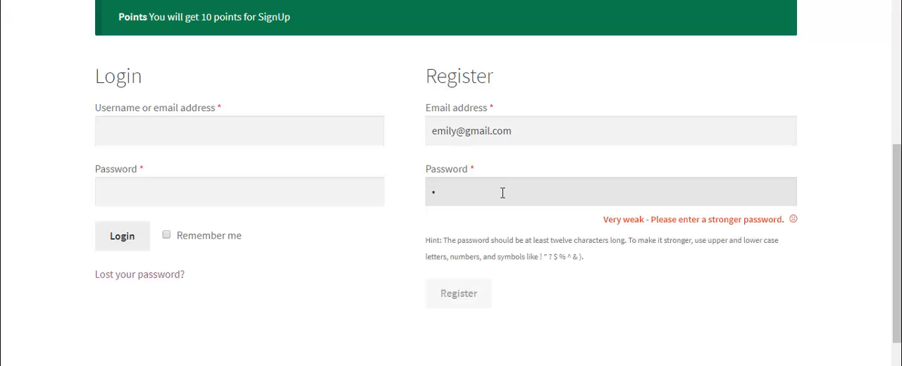
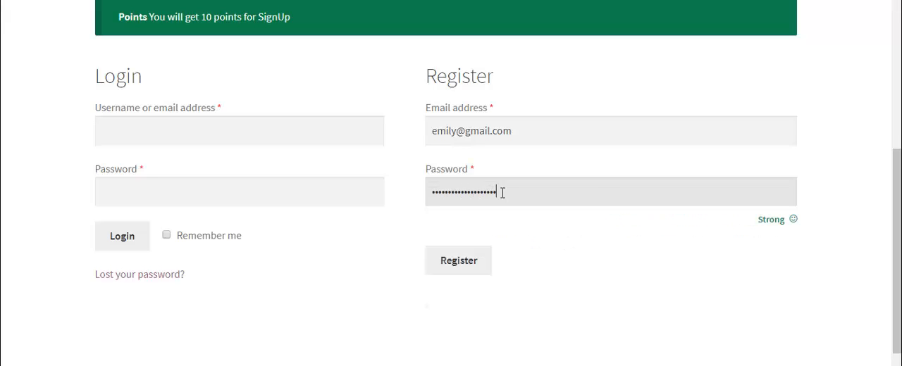
left_click(458, 259)
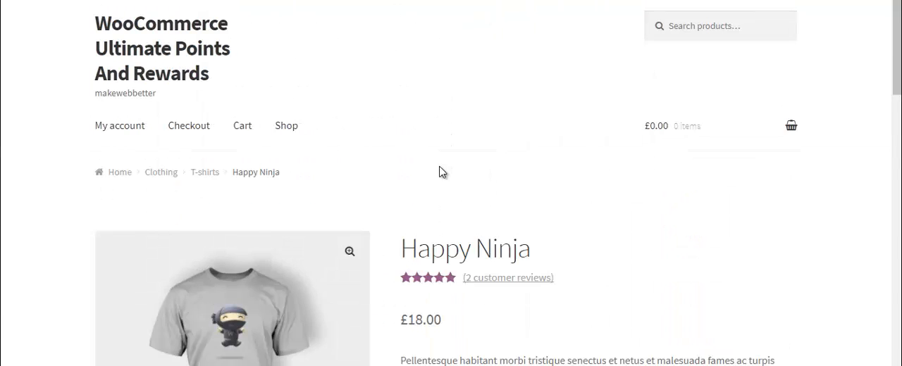
scroll("down", 3)
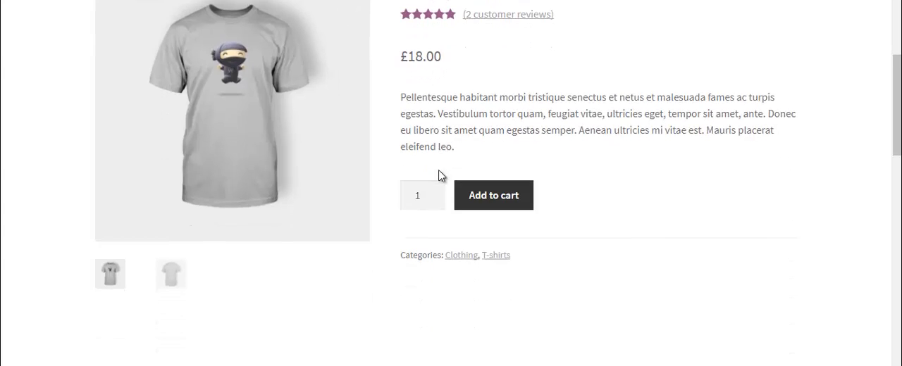
scroll("down", 3)
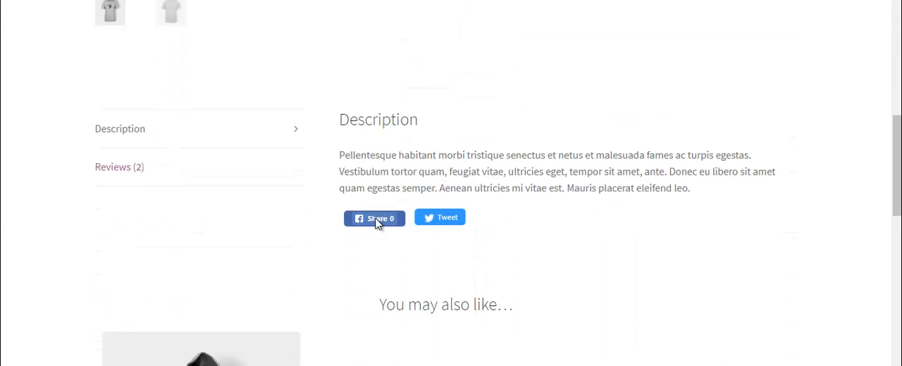
Share the Happy Ninja product to Facebook, logging in with the account email and password.
left_click(375, 217)
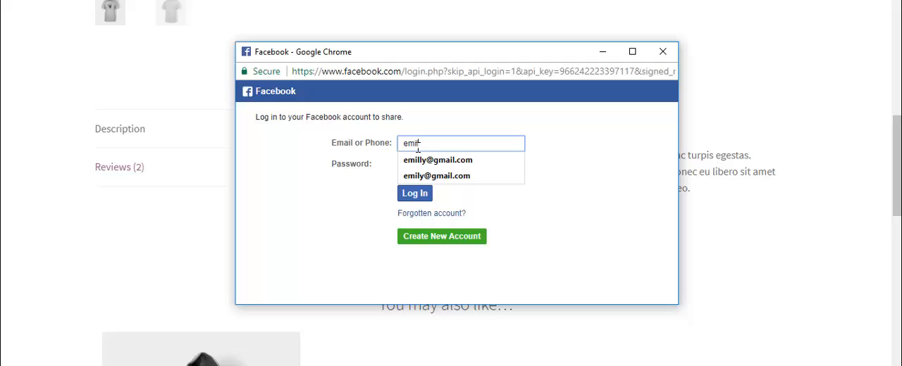
left_click(437, 175)
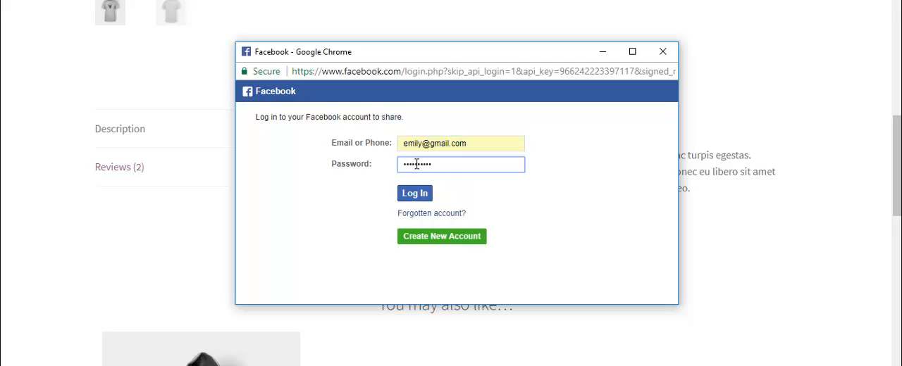
left_click(414, 193)
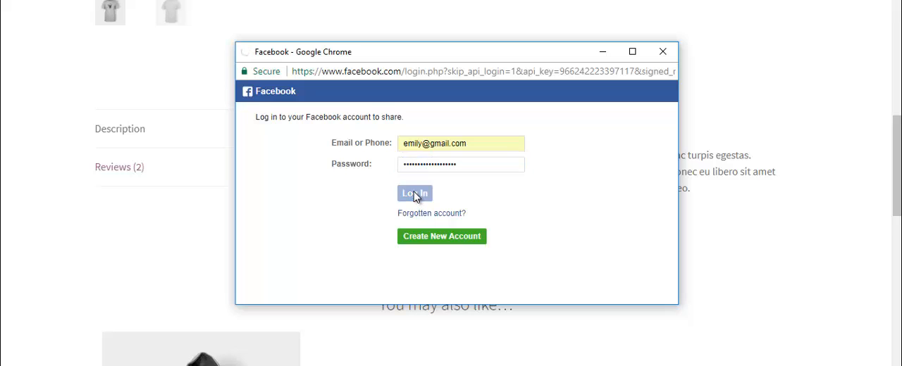
left_click(414, 194)
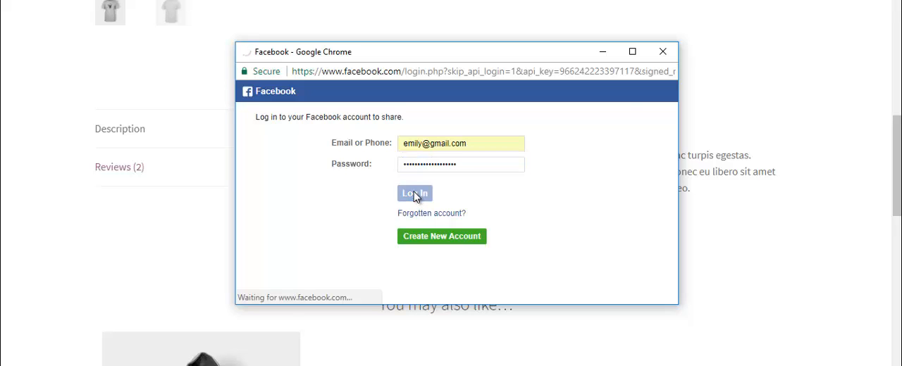
left_click(415, 193)
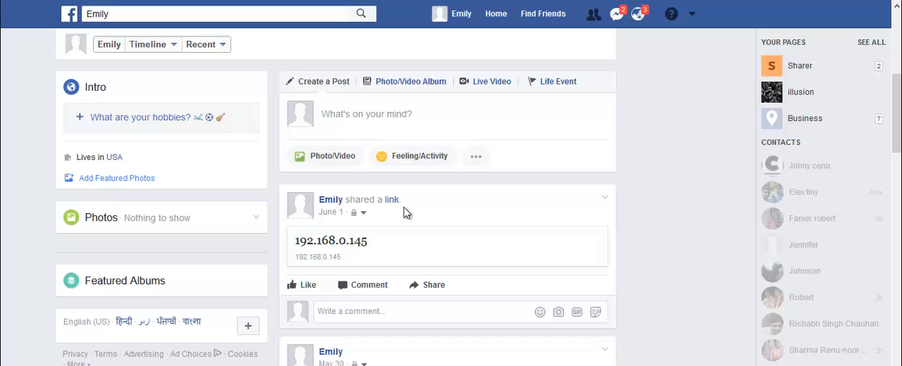